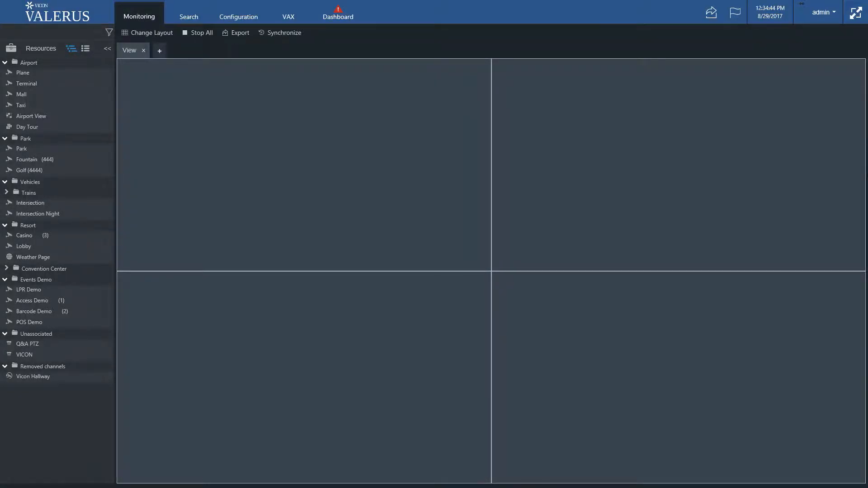
{"action": "mouse_move", "coordinate": [861, 172]}
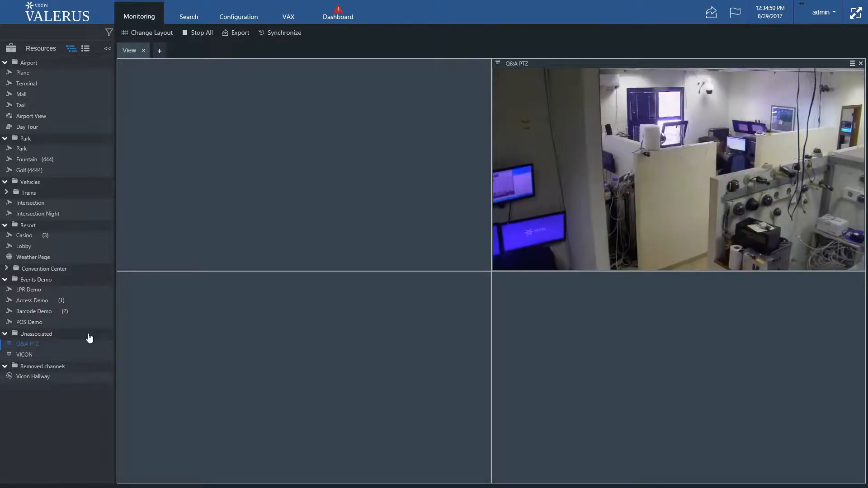
Step: Add the Q&A PTZ camera from Unassociated into a tile to stream live
{"action": "double_click", "coordinate": [24, 355]}
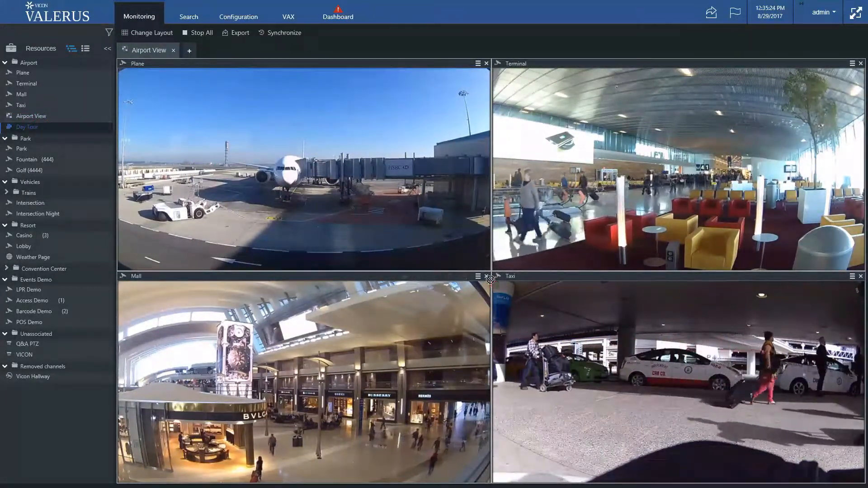
Step: Start the Day Tour and pause it while the Taxi camera is displayed
{"action": "left_click", "coordinate": [26, 127]}
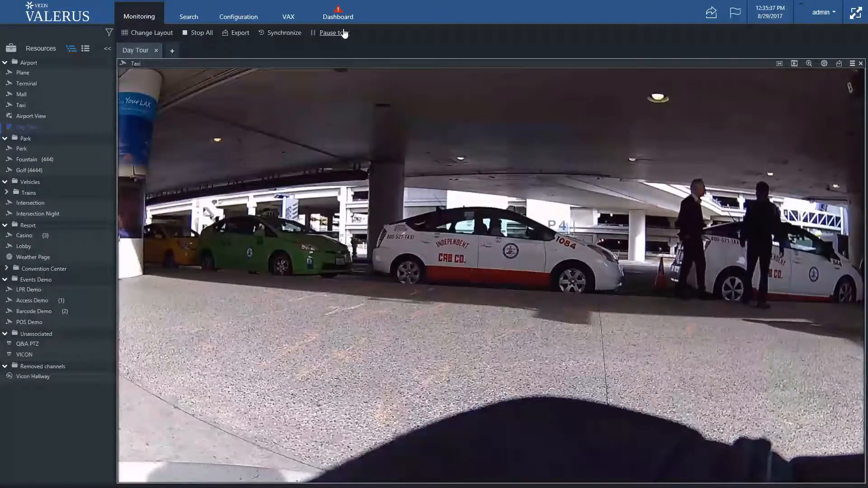
{"action": "left_click", "coordinate": [333, 32]}
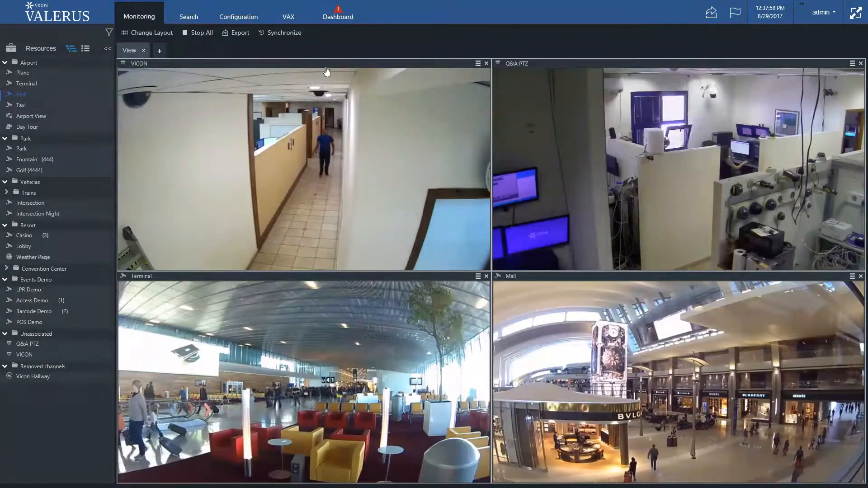
Step: Maximize the VICON hallway tile so its live feed fills the view
{"action": "double_click", "coordinate": [304, 166]}
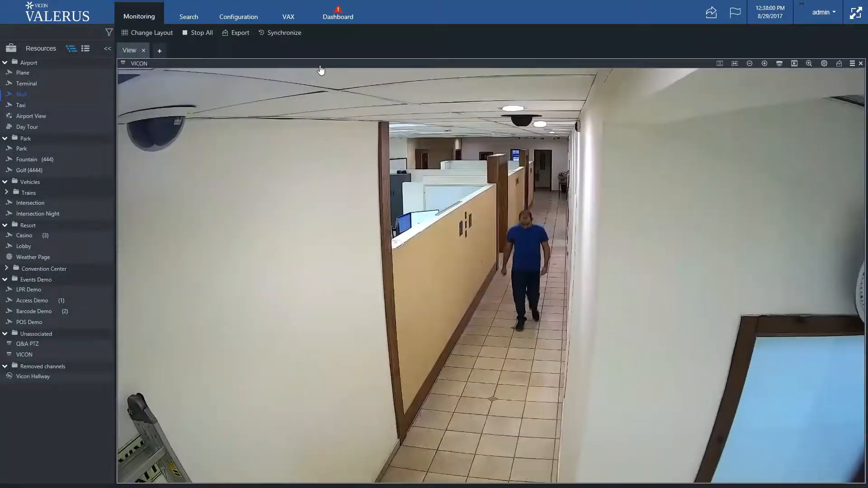
{"action": "mouse_move", "coordinate": [330, 170]}
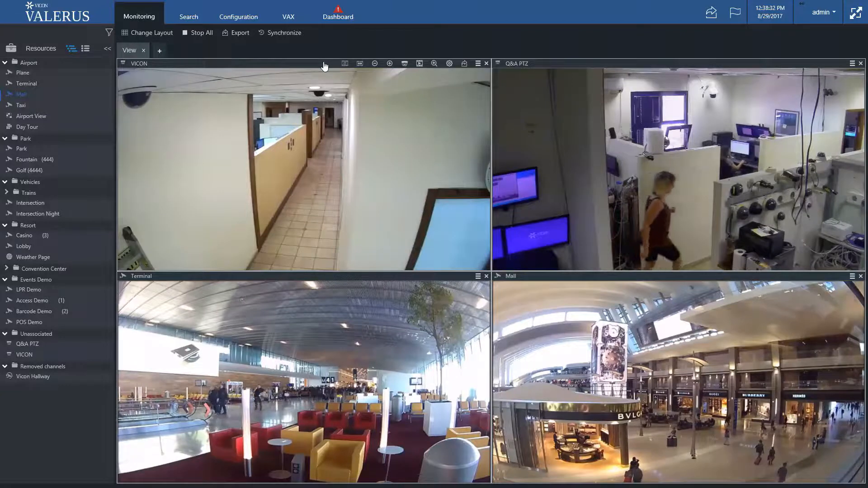
Step: Maximize the VICON hallway tile again after returning to the four-camera grid
{"action": "double_click", "coordinate": [303, 166]}
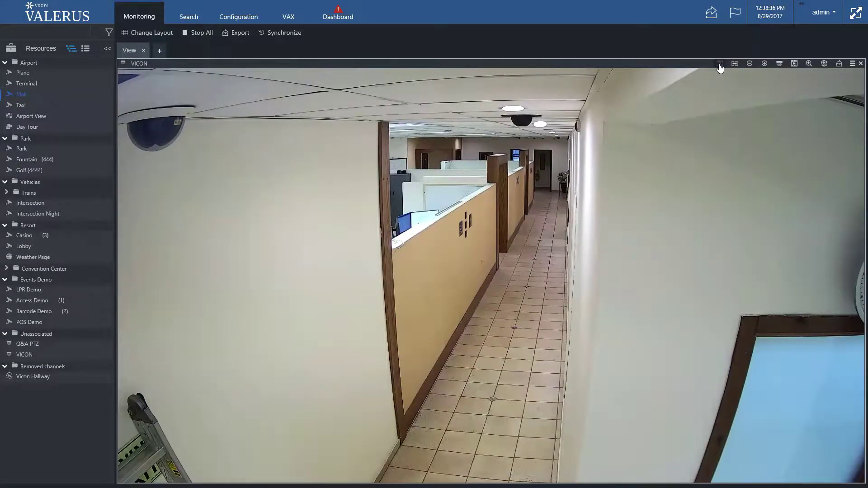
{"action": "mouse_move", "coordinate": [720, 63]}
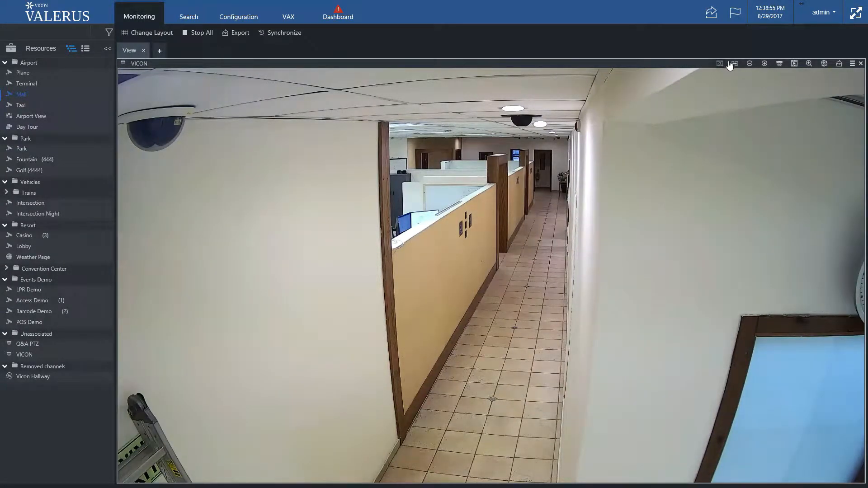
{"action": "mouse_move", "coordinate": [735, 63]}
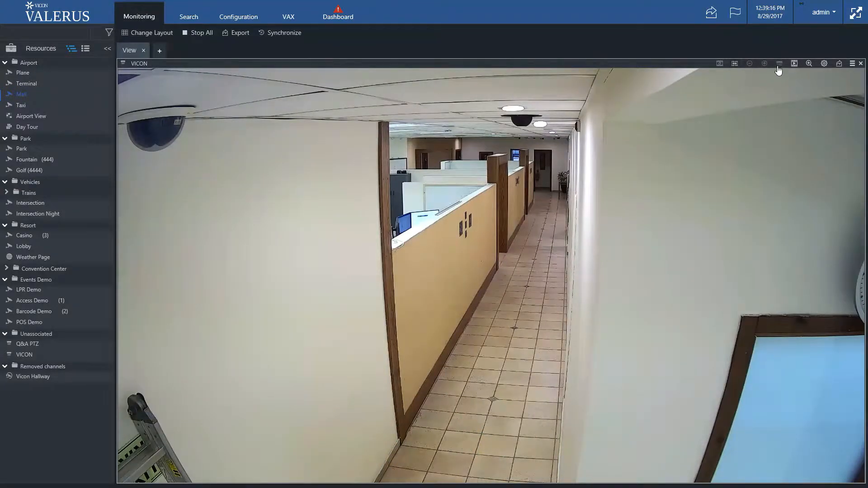
{"action": "mouse_move", "coordinate": [797, 63]}
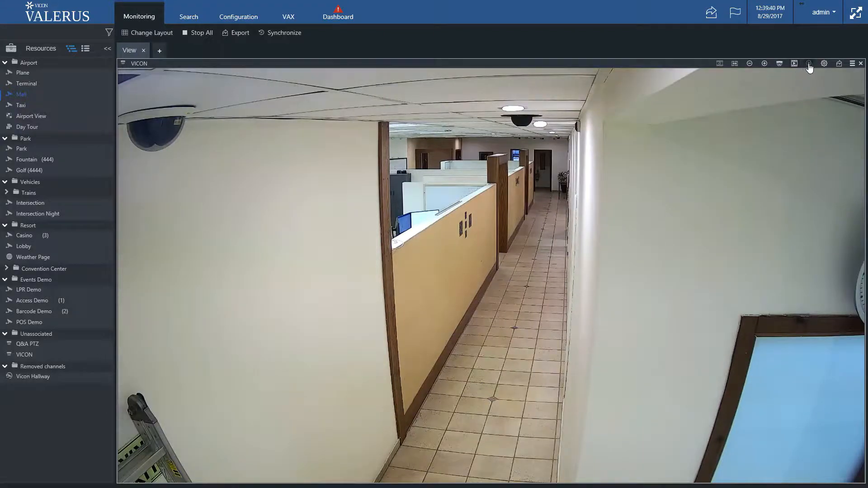
{"action": "mouse_move", "coordinate": [809, 63]}
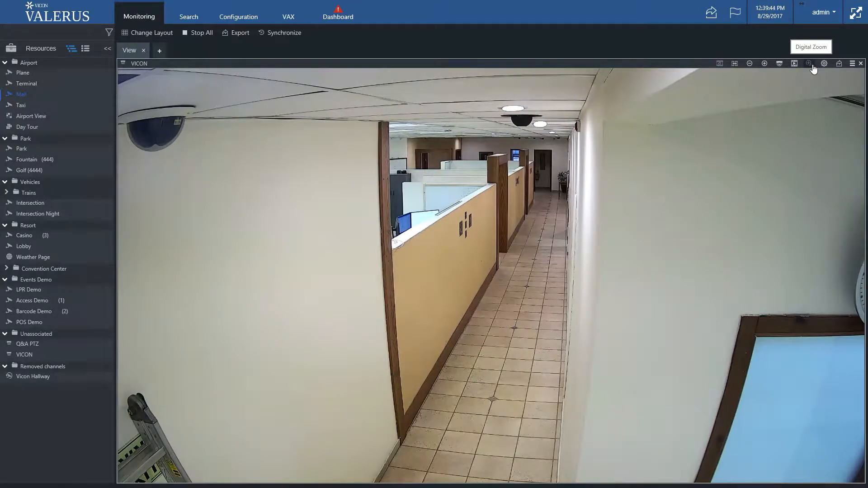
{"action": "mouse_move", "coordinate": [824, 64]}
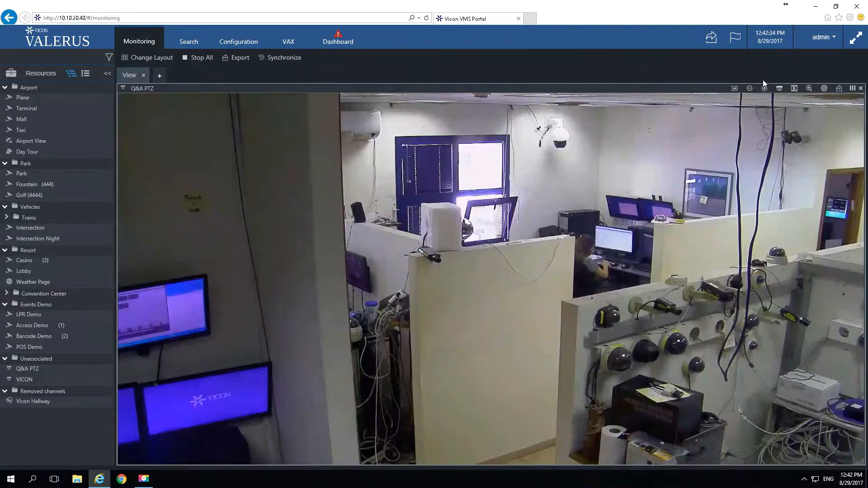
{"action": "mouse_move", "coordinate": [781, 89]}
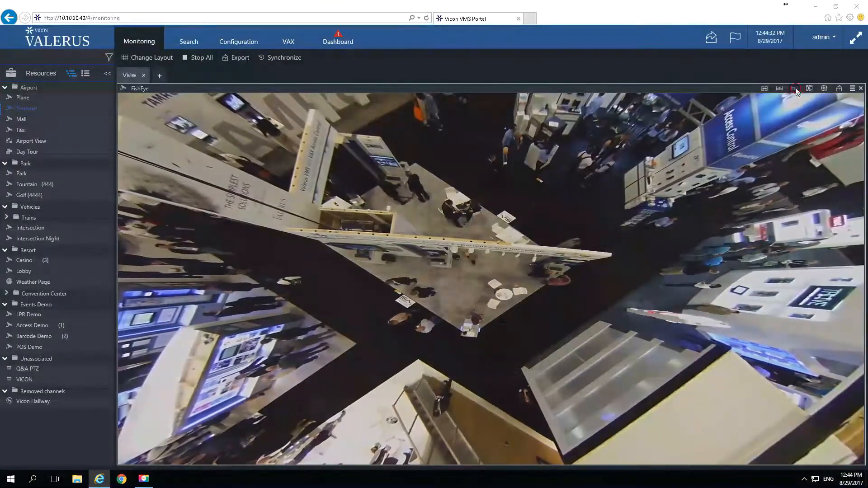
Step: Use a button on the FishEye camera's tile toolbar
{"action": "left_click", "coordinate": [795, 88]}
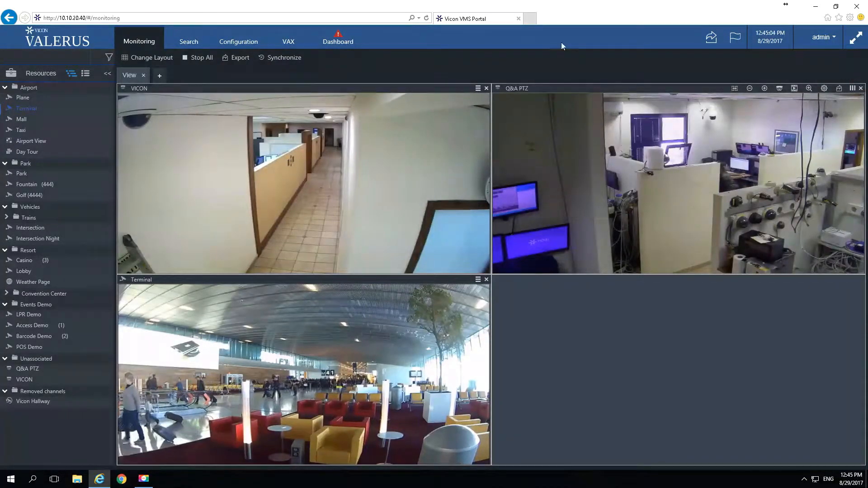
Step: Stop every playing camera stream, leaving all four tiles empty
{"action": "left_click", "coordinate": [201, 57]}
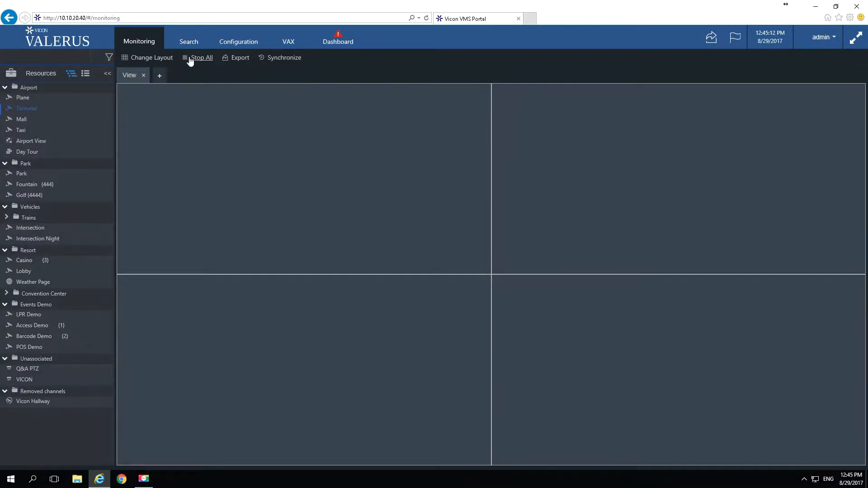
{"action": "mouse_move", "coordinate": [89, 100]}
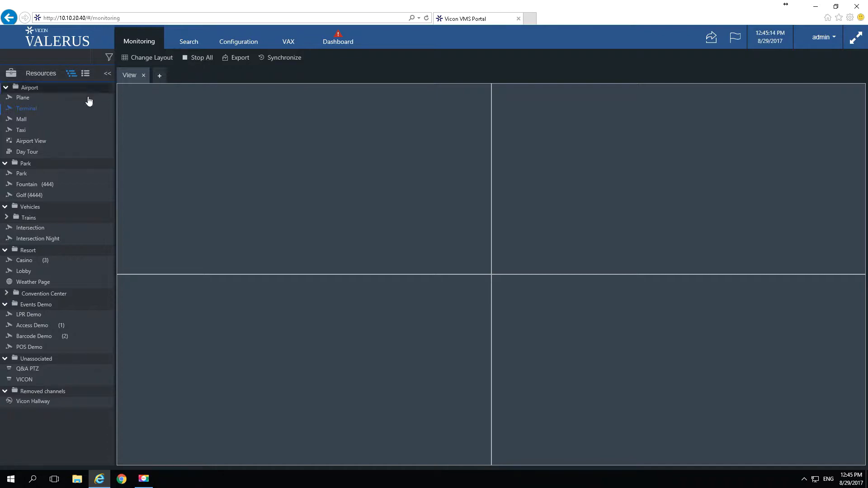
{"action": "right_click", "coordinate": [26, 108]}
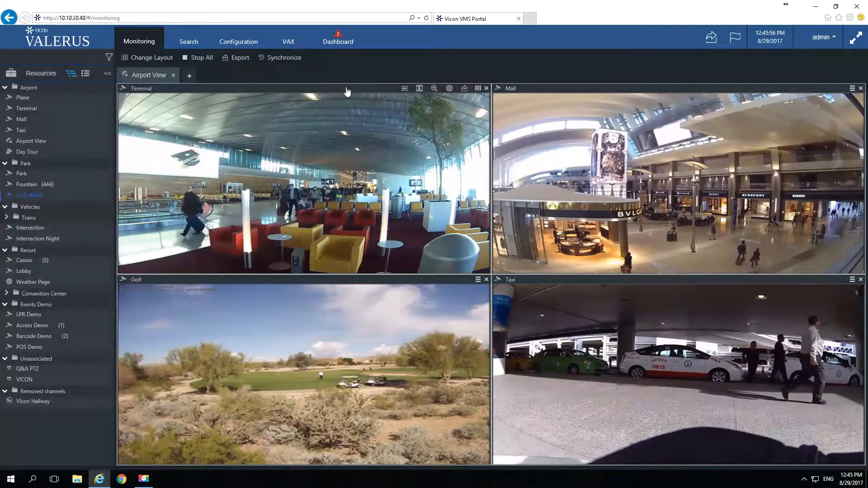
Step: Maximize the Terminal camera tile and switch on its digital zoom
{"action": "double_click", "coordinate": [303, 183]}
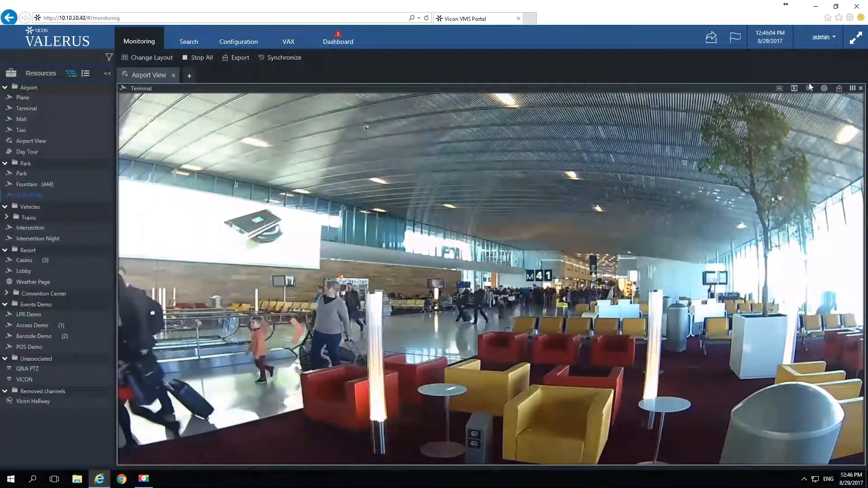
{"action": "mouse_move", "coordinate": [809, 89]}
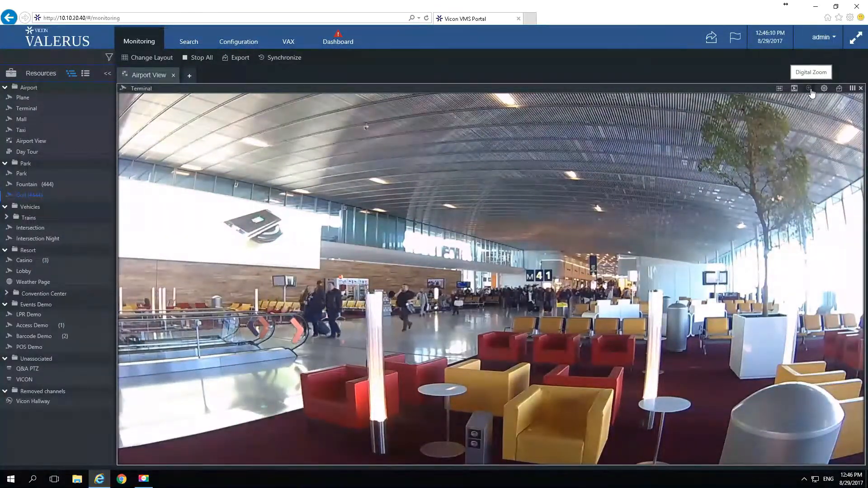
{"action": "left_click", "coordinate": [809, 88]}
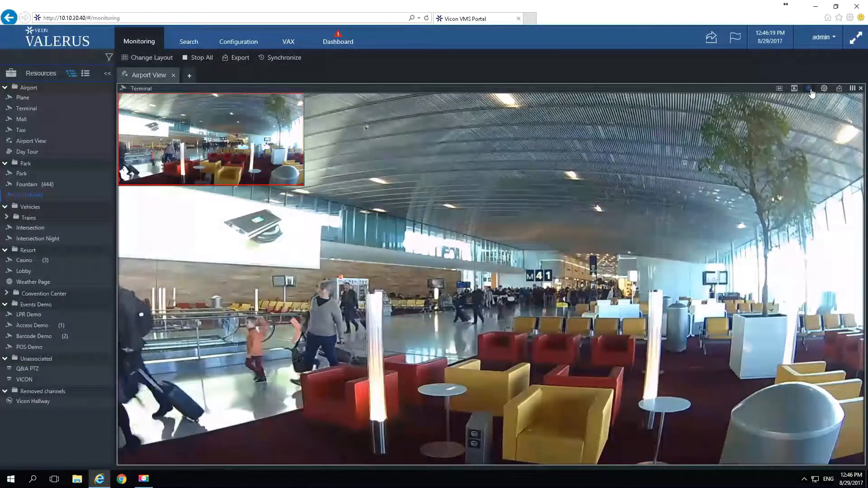